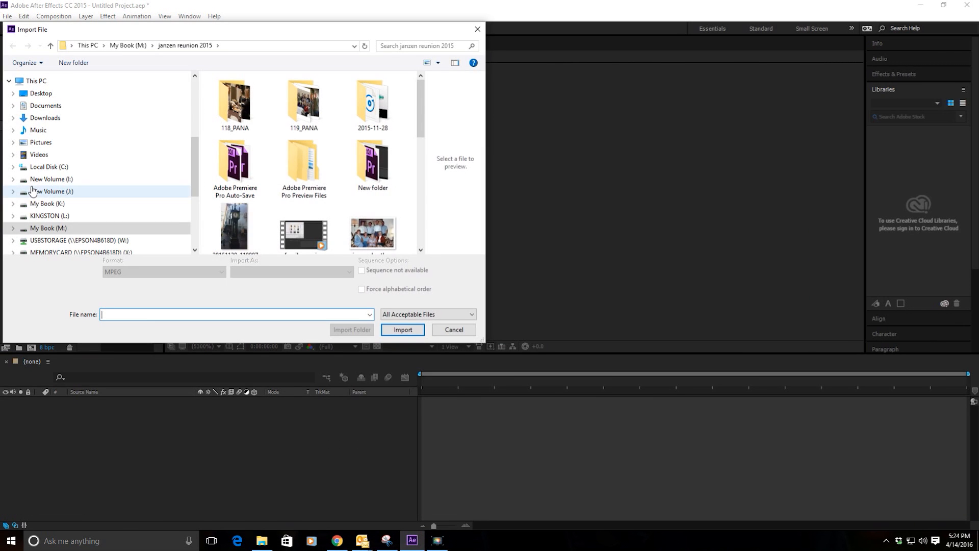
Step: Import the Janzen Christmas Reunion 2015 revised mp4 and make a new comp from the selection
{"action": "scroll", "scroll_direction": "down", "scroll_amount": 3}
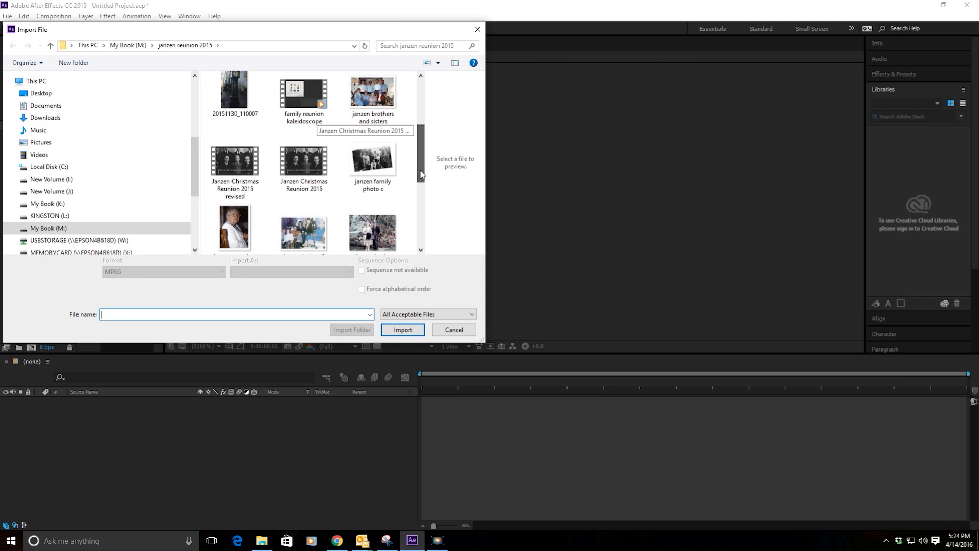
{"action": "left_click", "coordinate": [402, 329]}
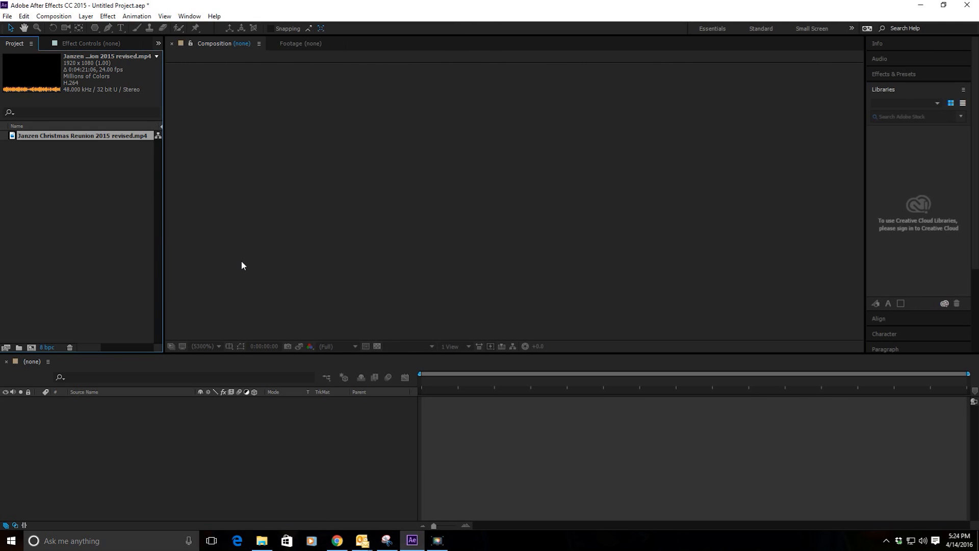
{"action": "right_click", "coordinate": [83, 135]}
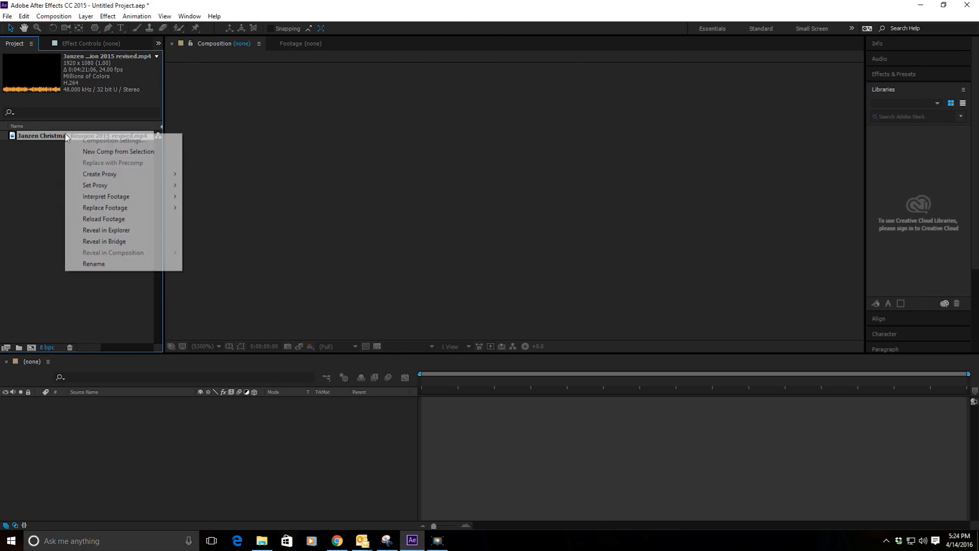
{"action": "left_click", "coordinate": [118, 151]}
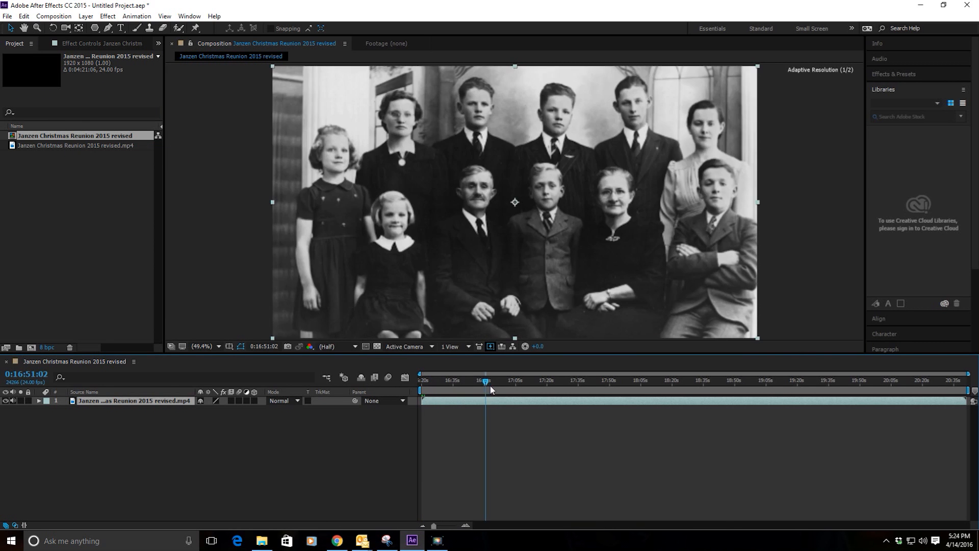
Step: Draw a three-point triangle mask at bottom centre of the footage at 0:17:07:01
{"action": "left_click", "coordinate": [507, 381]}
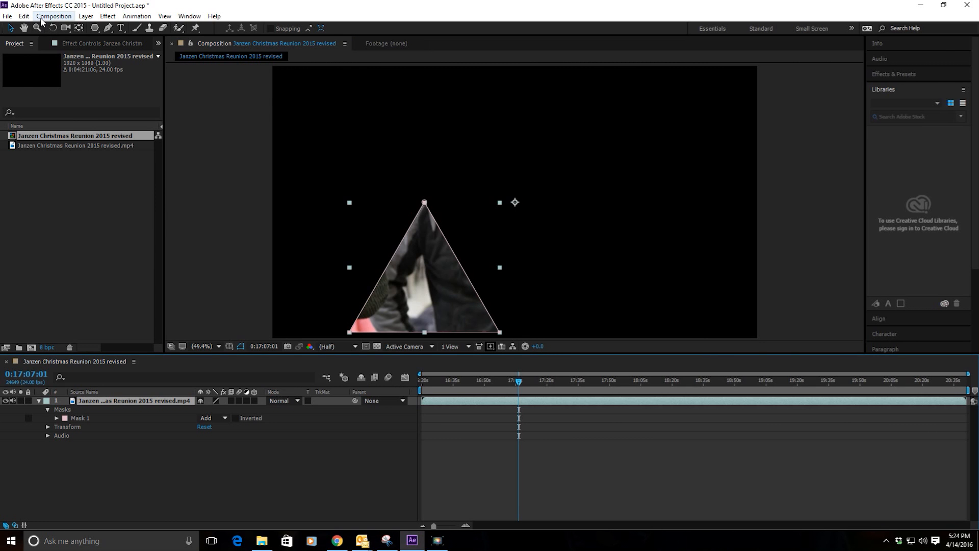
Step: Duplicate the masked layer, flip the copy horizontally and drag it beside the original
{"action": "left_click", "coordinate": [23, 16]}
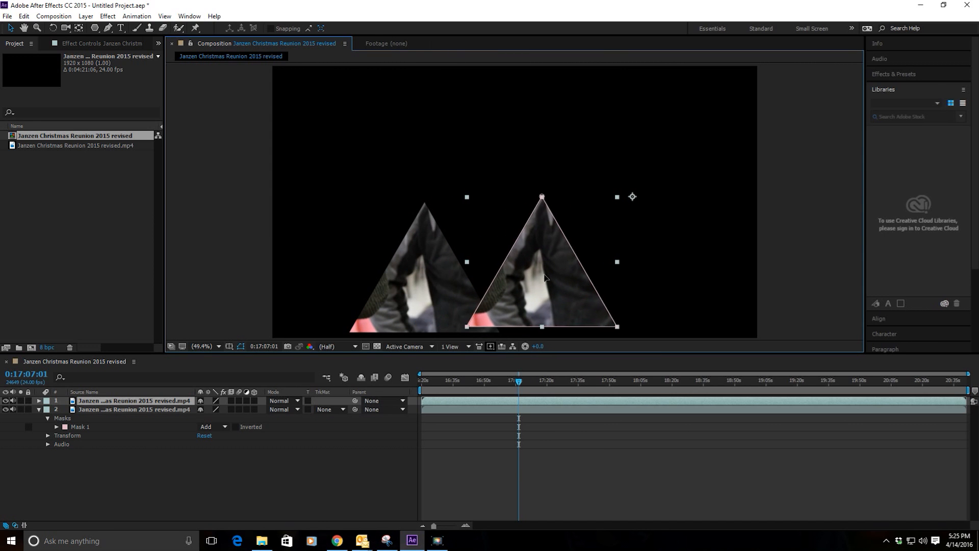
{"action": "left_click", "coordinate": [85, 15]}
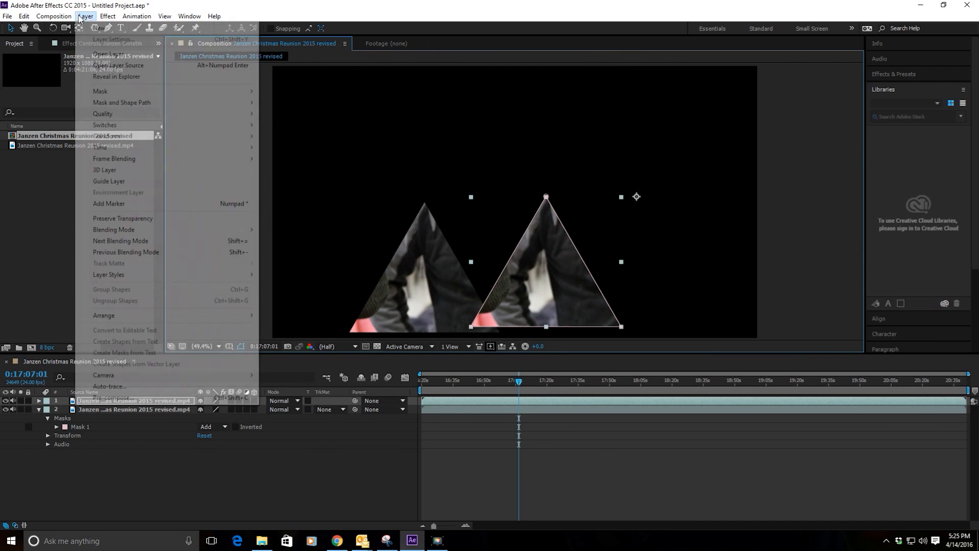
{"action": "mouse_move", "coordinate": [106, 137]}
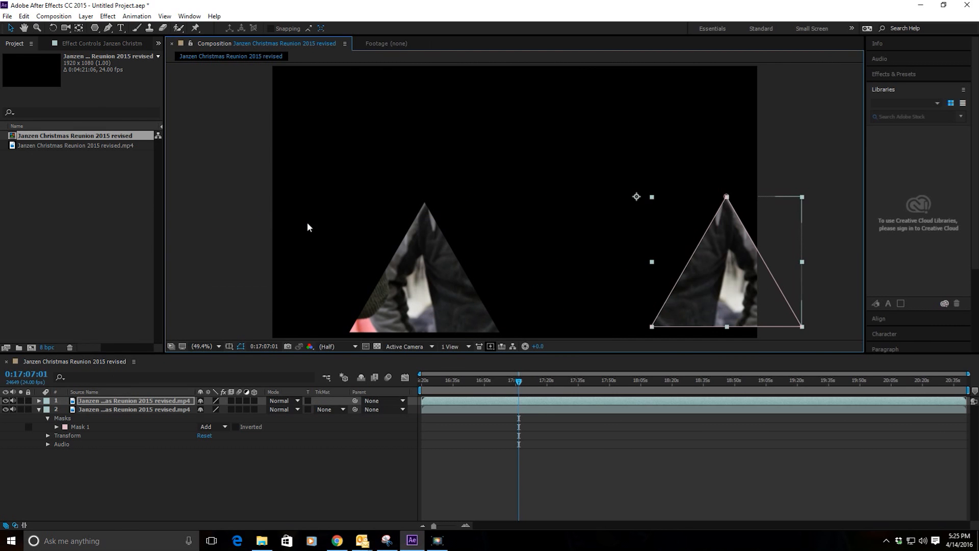
{"action": "left_click_drag", "start_coordinate": [726, 261], "coordinate": [550, 258]}
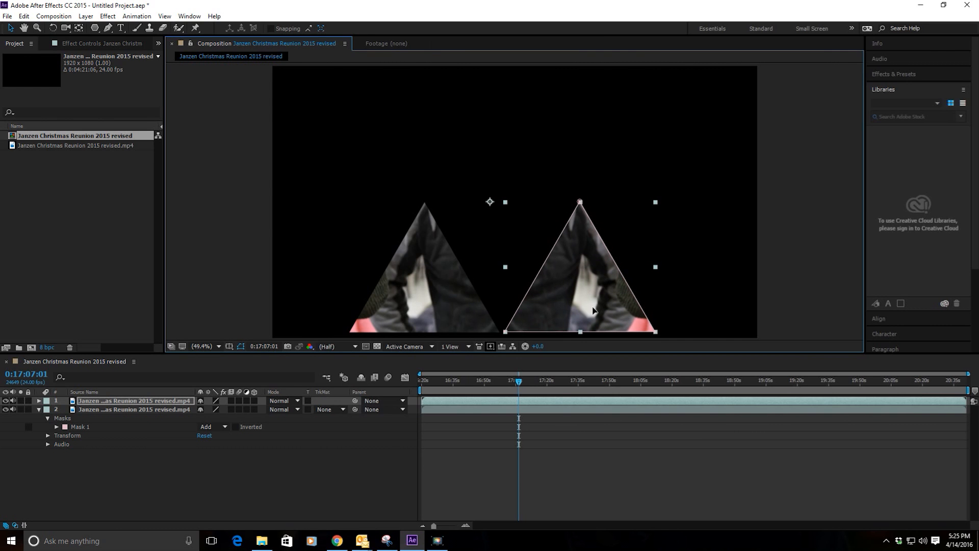
{"action": "left_click", "coordinate": [38, 400]}
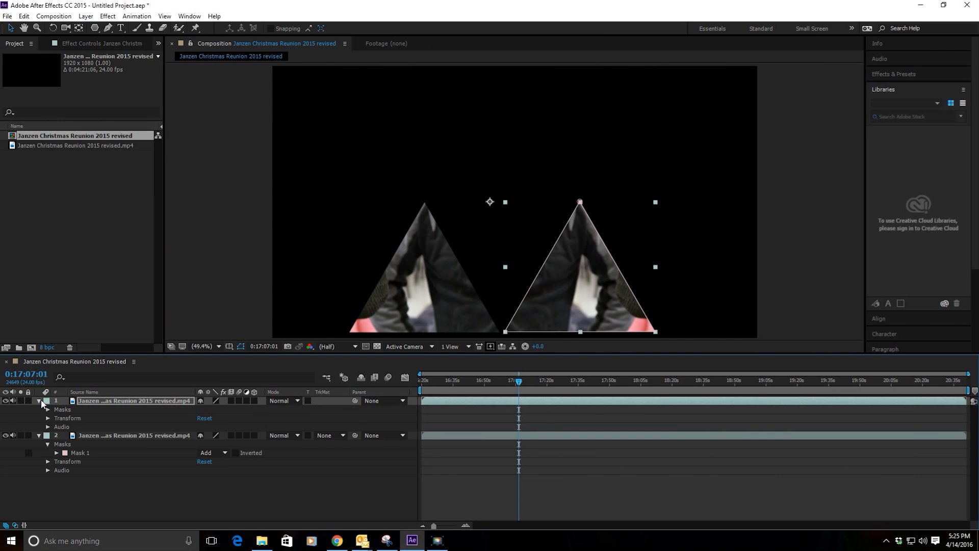
Step: Rotate the mirrored triangle -60° and nudge its position to close the seam
{"action": "left_click", "coordinate": [47, 418]}
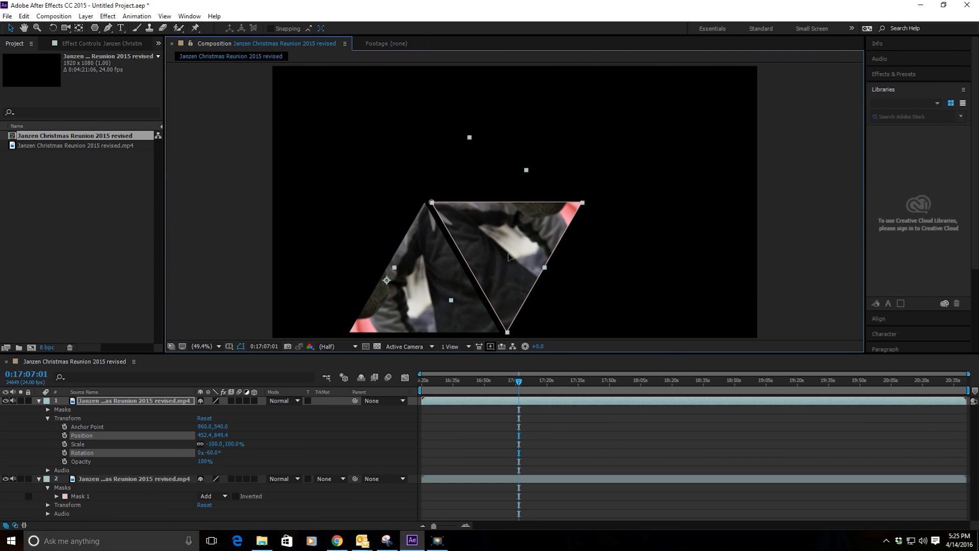
{"action": "left_click_drag", "start_coordinate": [506, 262], "coordinate": [500, 261]}
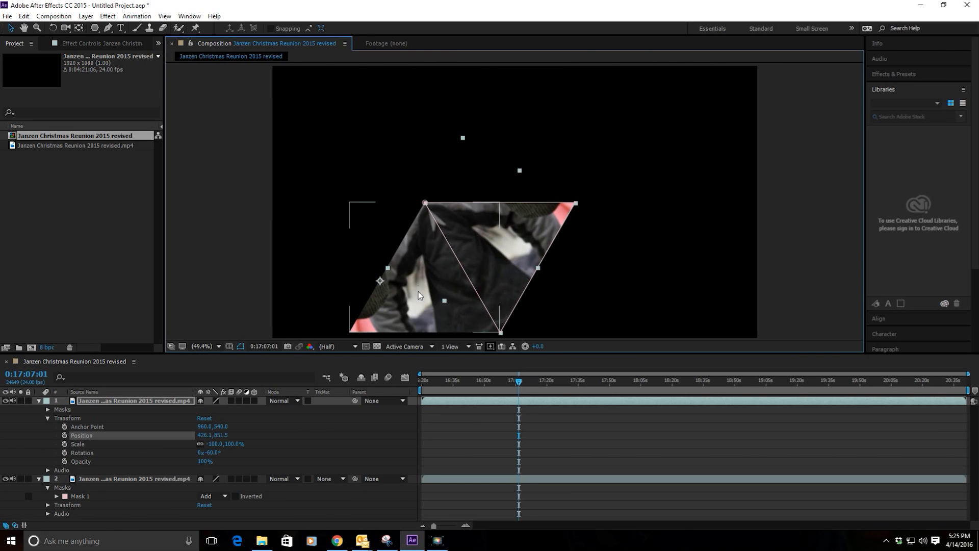
{"action": "left_click", "coordinate": [329, 204]}
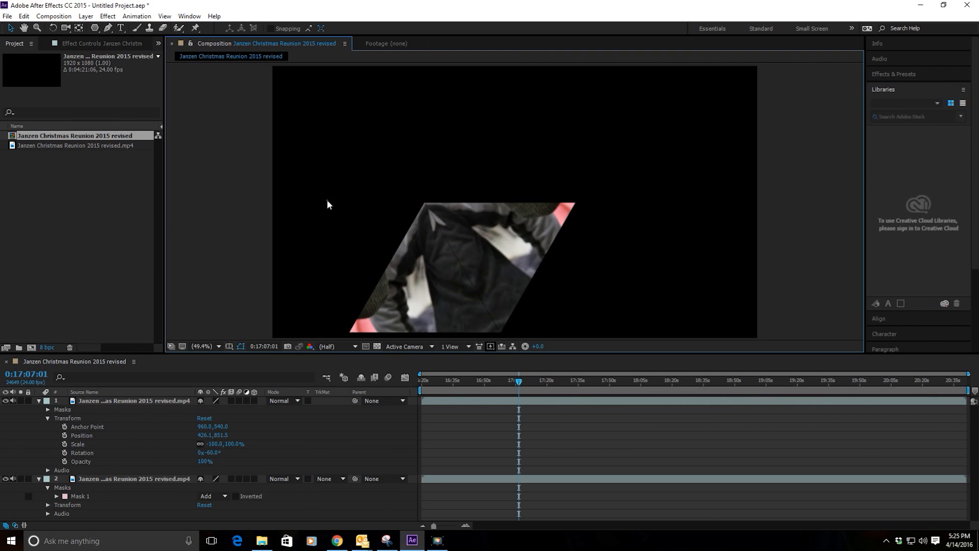
{"action": "left_click", "coordinate": [134, 479]}
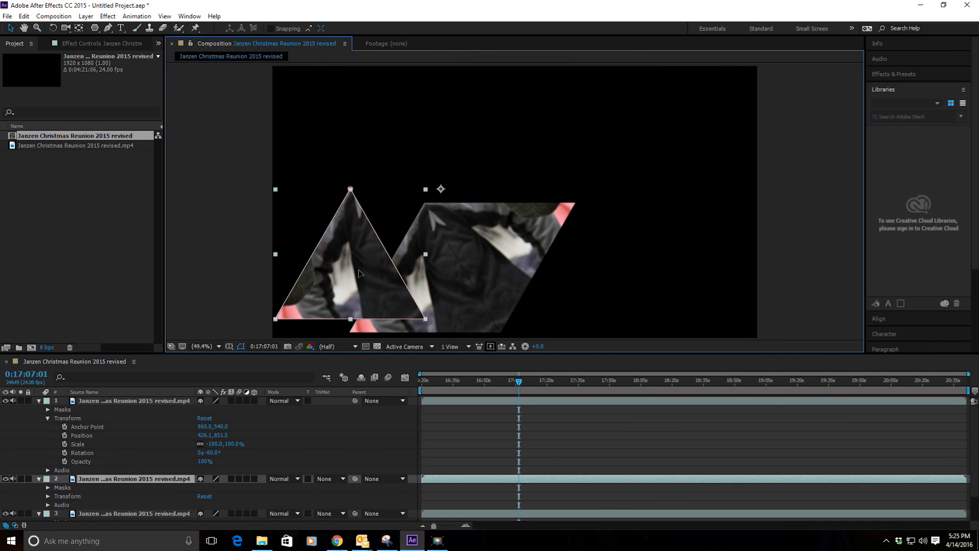
Step: Flip the third triangle horizontally, rotate it +60° and fit it against the diamond's left edge
{"action": "left_click", "coordinate": [85, 16]}
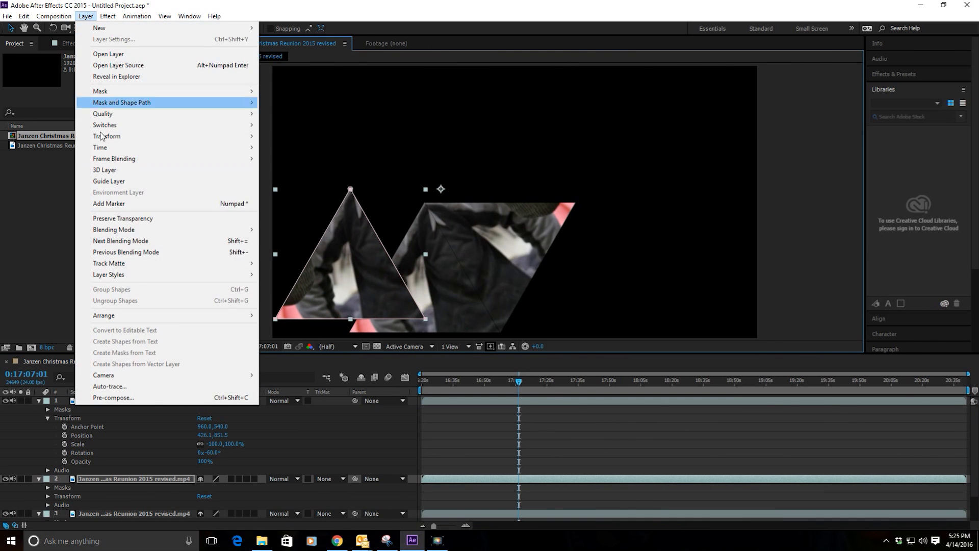
{"action": "mouse_move", "coordinate": [106, 136]}
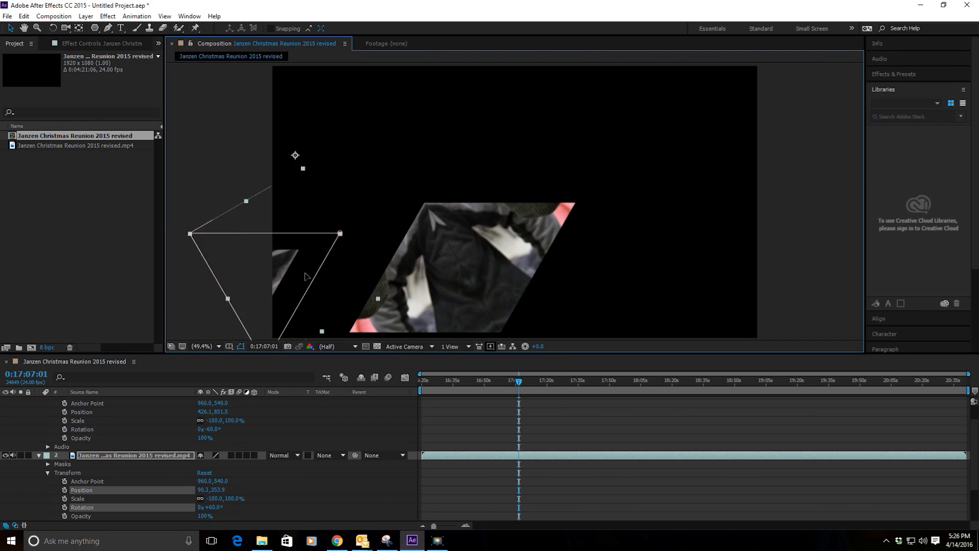
{"action": "left_click_drag", "start_coordinate": [306, 277], "coordinate": [364, 253]}
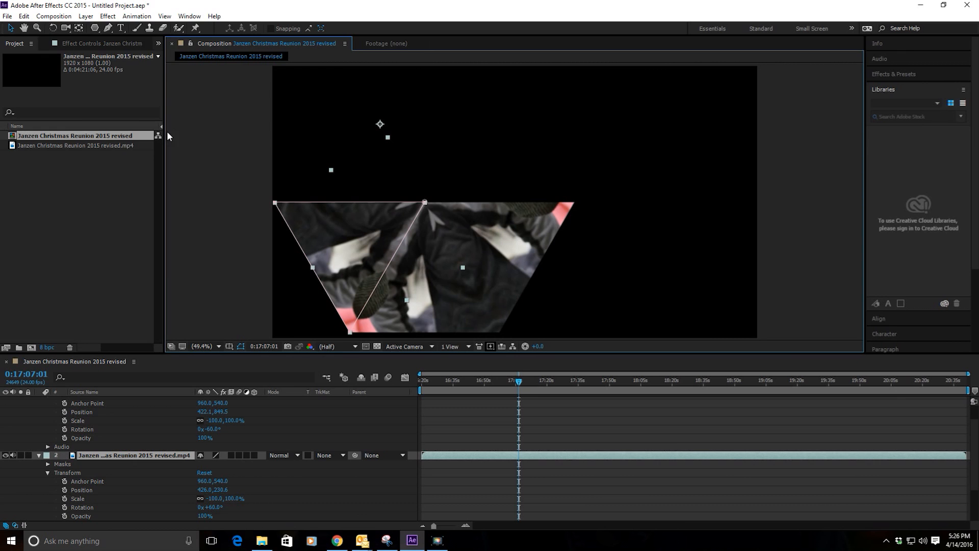
Step: Duplicate the triangle layer and flip the copy vertically
{"action": "right_click", "coordinate": [76, 146]}
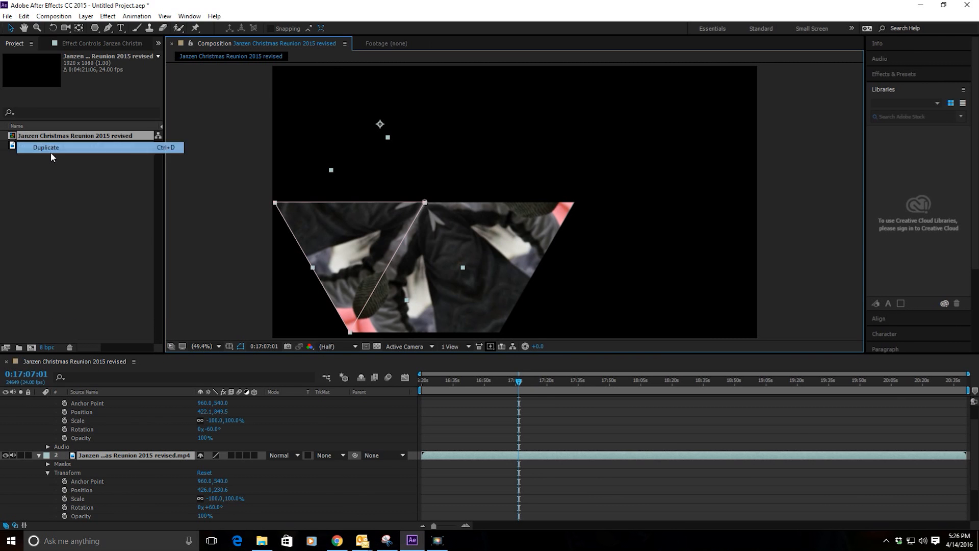
{"action": "left_click", "coordinate": [45, 148]}
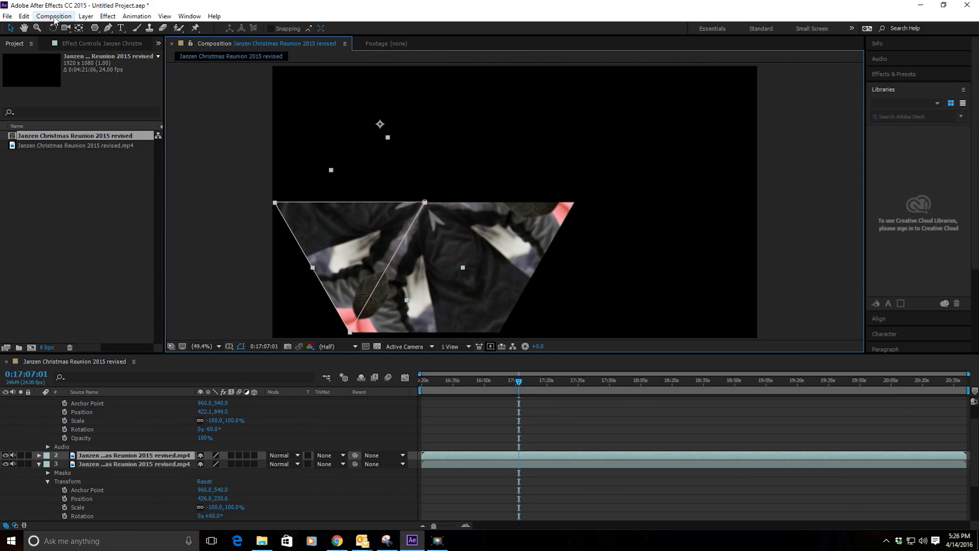
{"action": "left_click", "coordinate": [86, 15]}
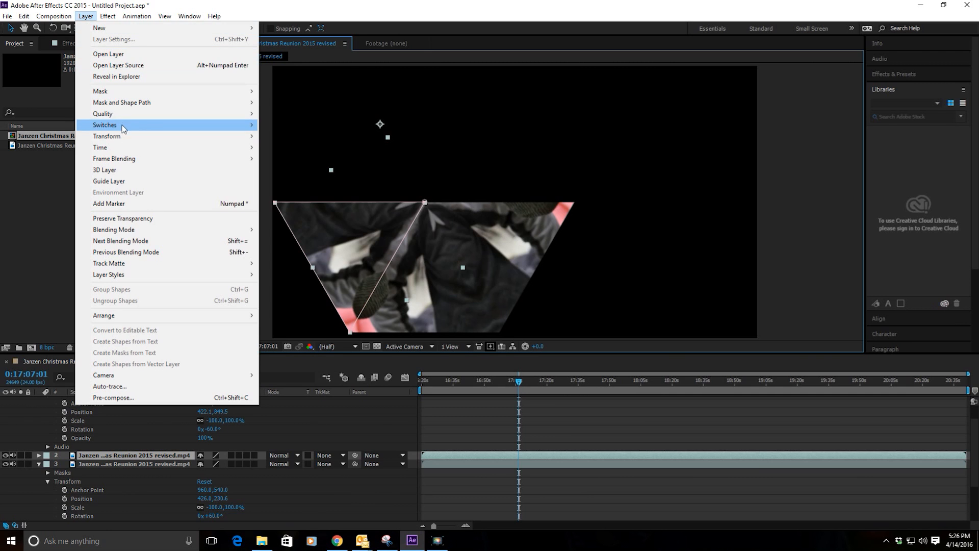
{"action": "mouse_move", "coordinate": [107, 136]}
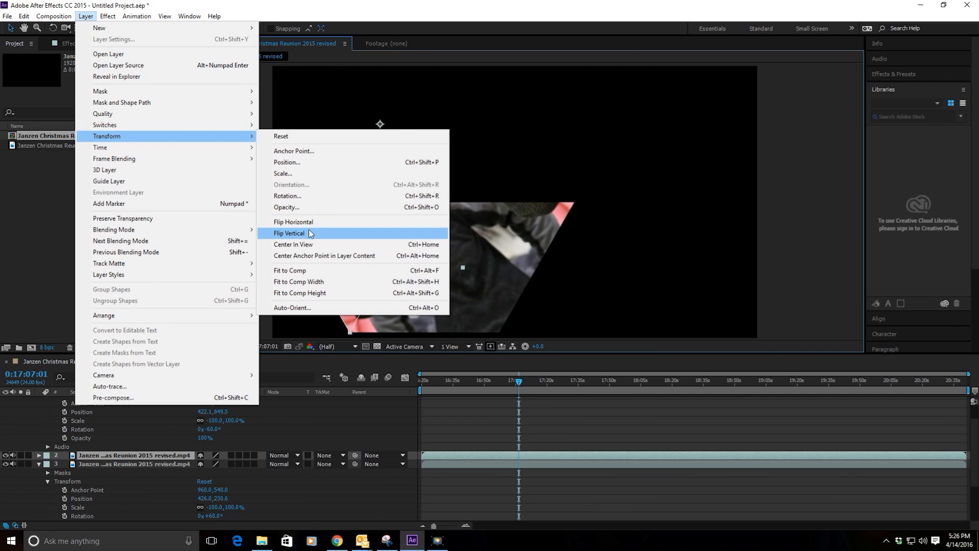
{"action": "left_click", "coordinate": [288, 233]}
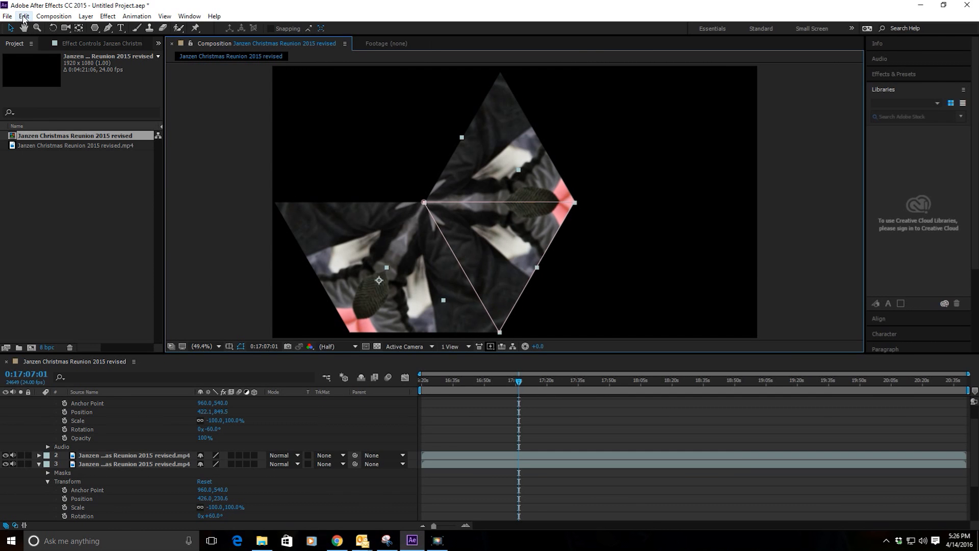
Step: Make two more triangle copies, flipping each vertically to complete the hexagon
{"action": "left_click", "coordinate": [23, 16]}
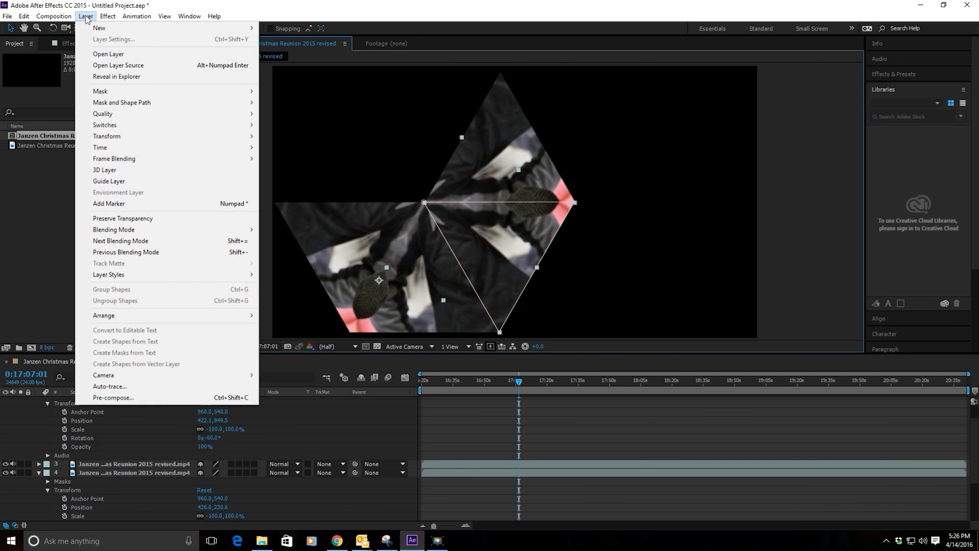
{"action": "mouse_move", "coordinate": [107, 136]}
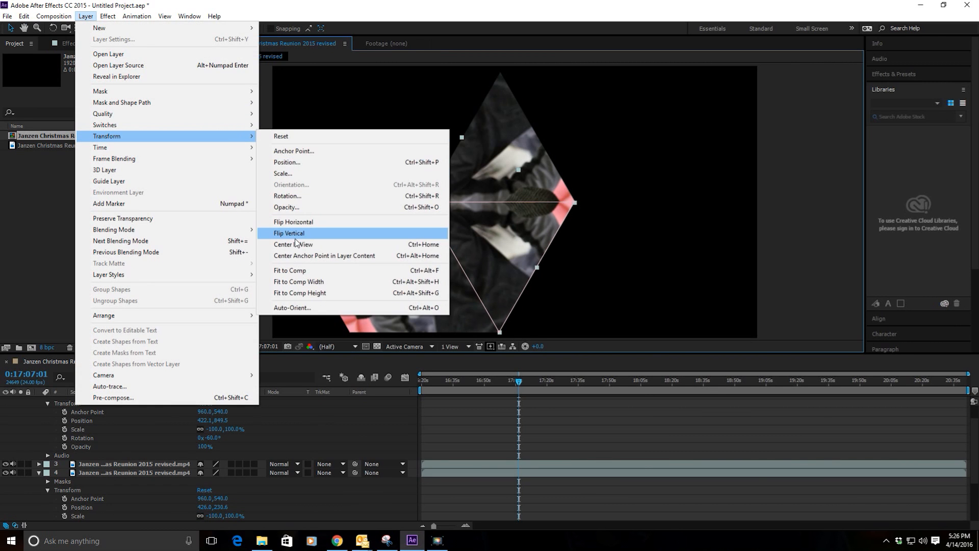
{"action": "left_click", "coordinate": [289, 233]}
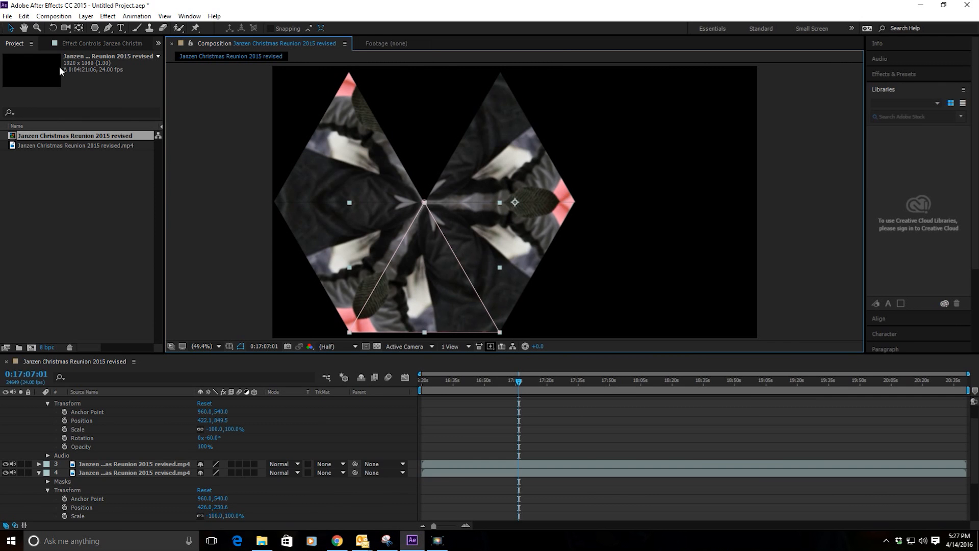
{"action": "left_click", "coordinate": [23, 16]}
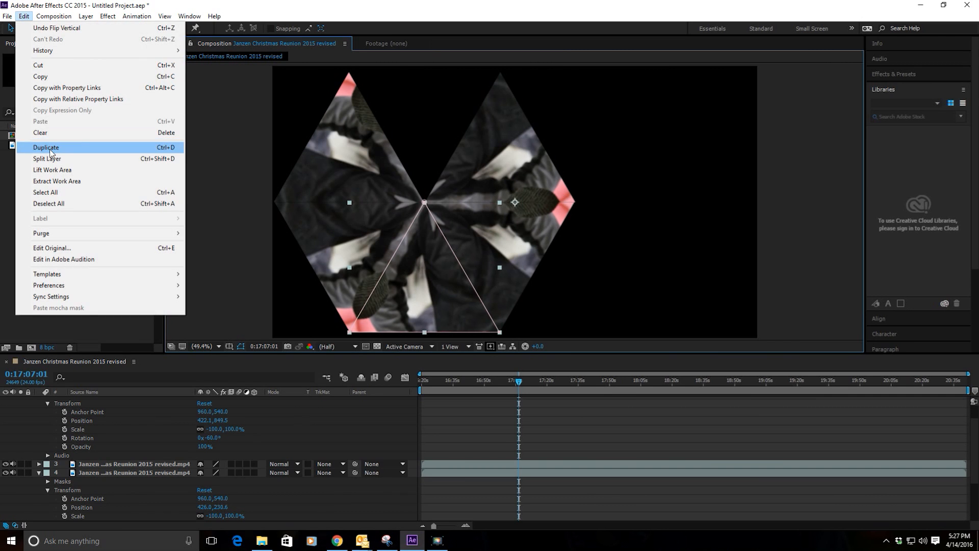
{"action": "left_click", "coordinate": [85, 16]}
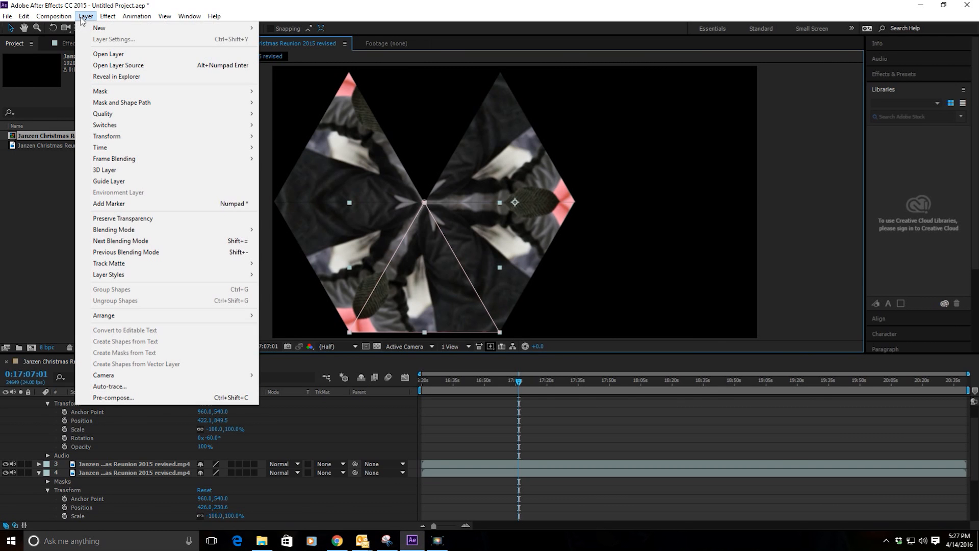
{"action": "mouse_move", "coordinate": [106, 136]}
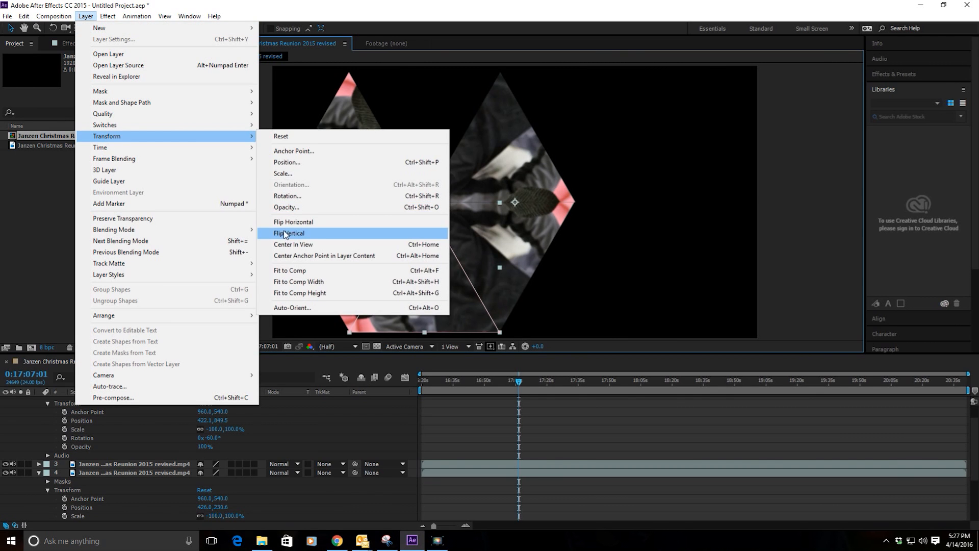
{"action": "left_click", "coordinate": [289, 233]}
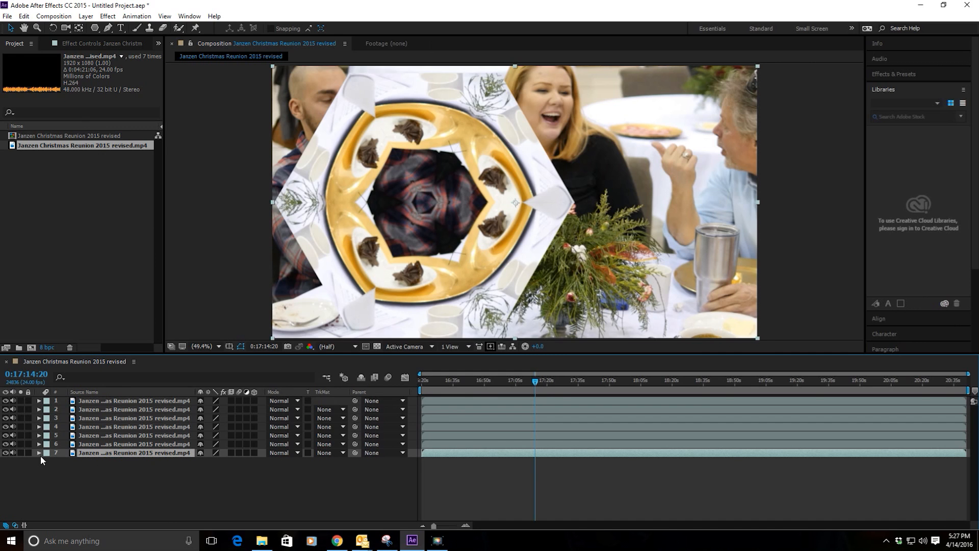
Step: Scale footage layer 7 to 54.6% and move it to the lower right
{"action": "left_click", "coordinate": [38, 453]}
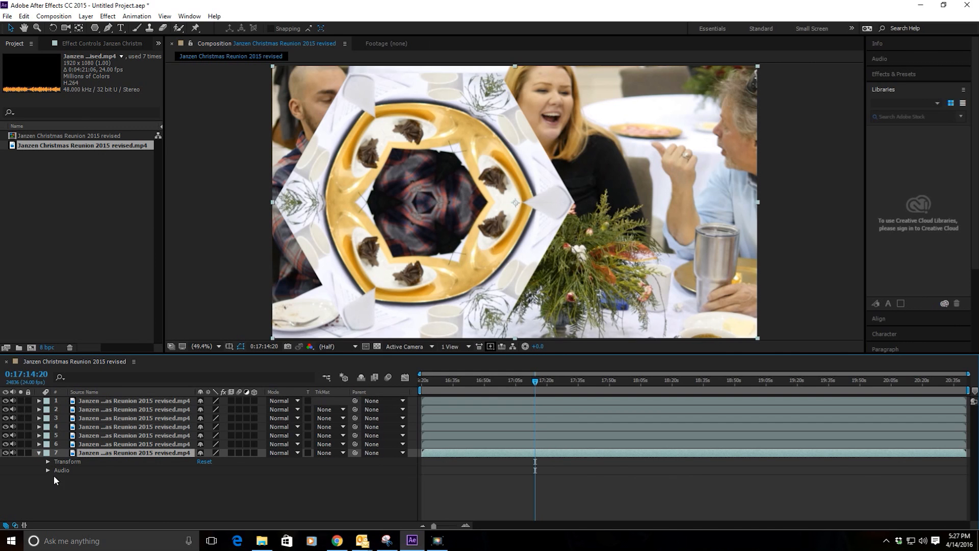
{"action": "left_click", "coordinate": [48, 461]}
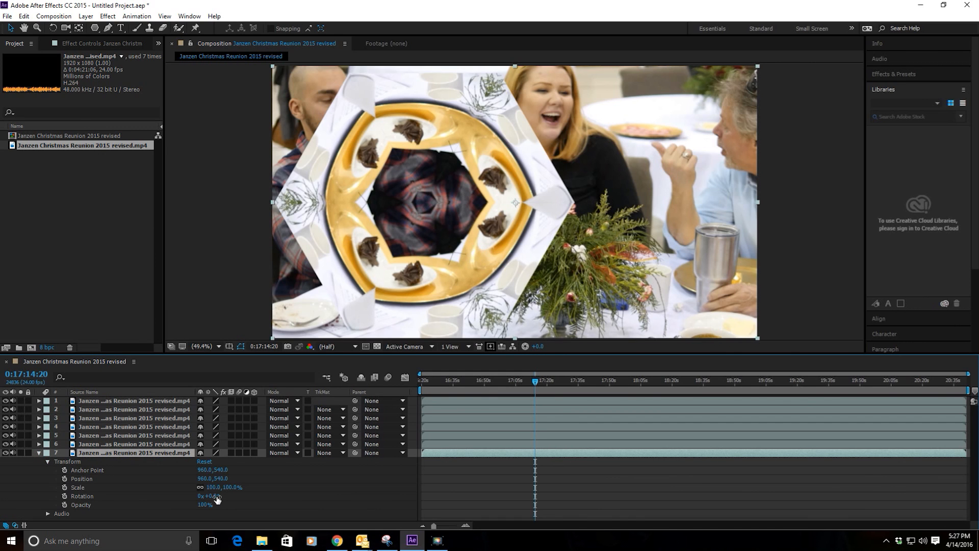
{"action": "left_click_drag", "start_coordinate": [219, 487], "coordinate": [213, 495]}
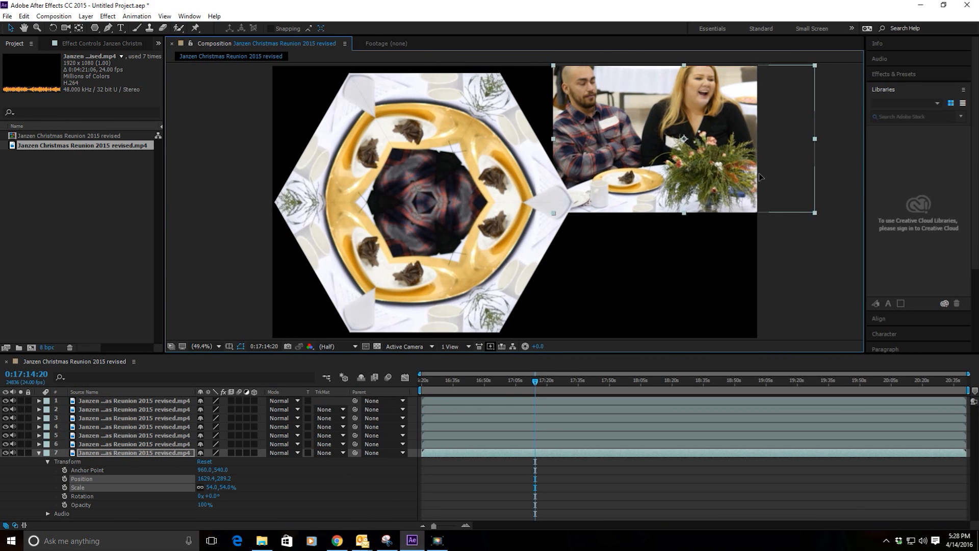
{"action": "left_click_drag", "start_coordinate": [684, 137], "coordinate": [677, 262]}
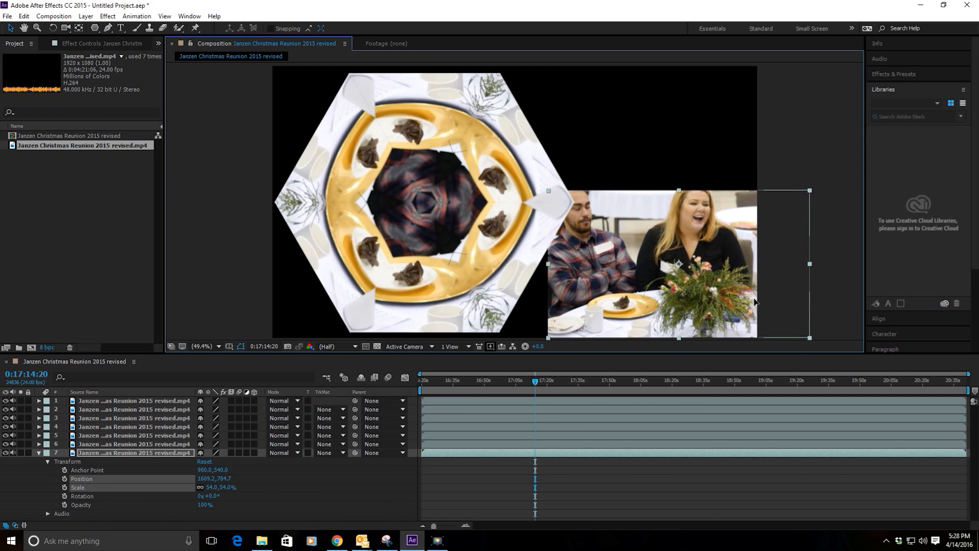
{"action": "left_click_drag", "start_coordinate": [678, 262], "coordinate": [671, 261]}
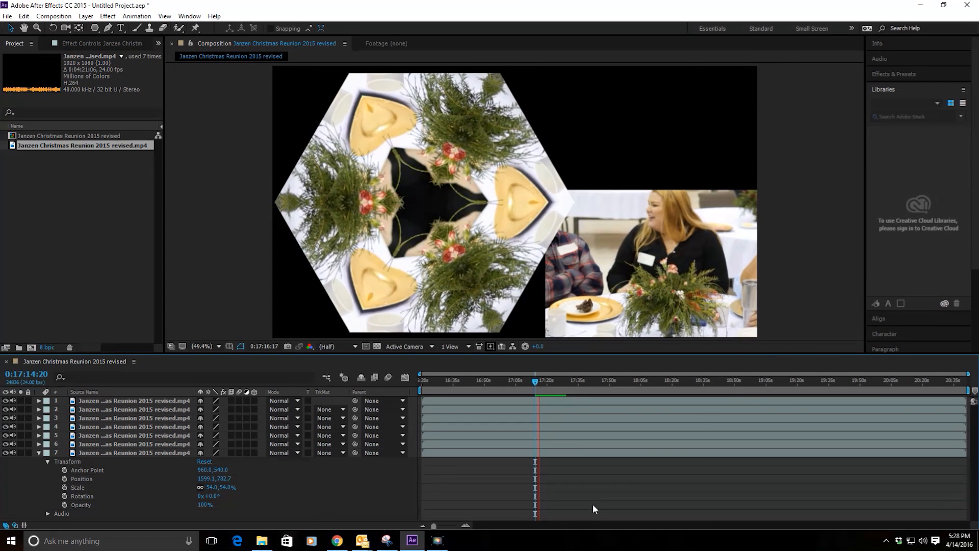
Step: Preview the kaleidoscope composition alongside the small reunion inset
{"action": "left_click", "coordinate": [542, 381]}
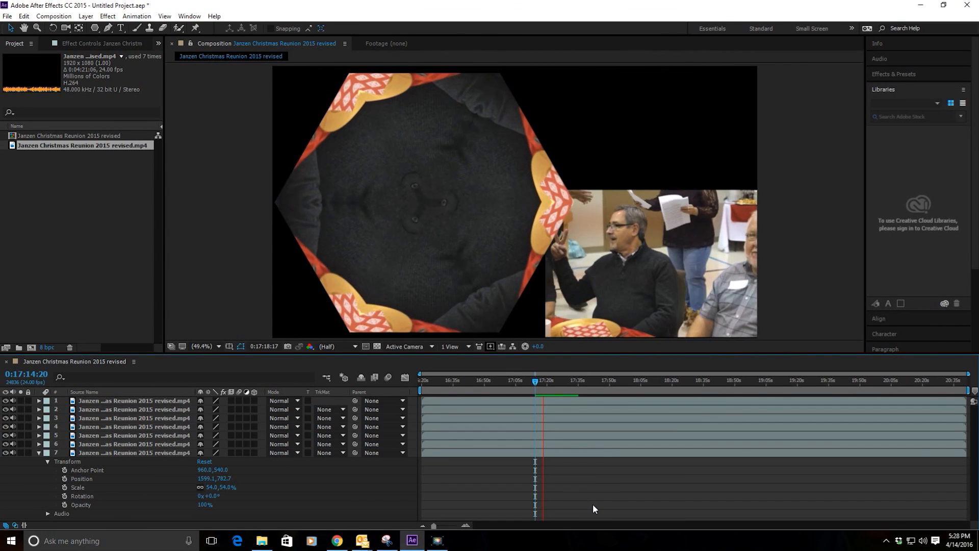